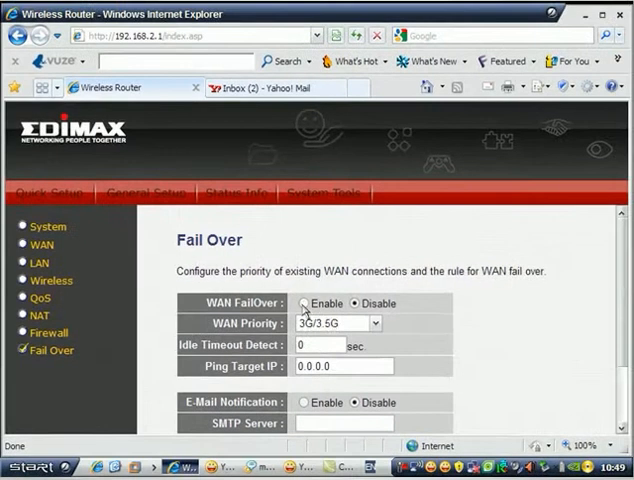
{"action": "left_click", "coordinate": [338, 322]}
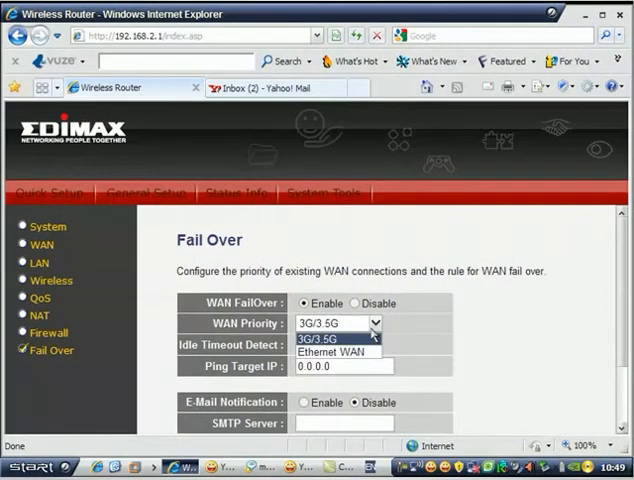
{"action": "left_click", "coordinate": [332, 336]}
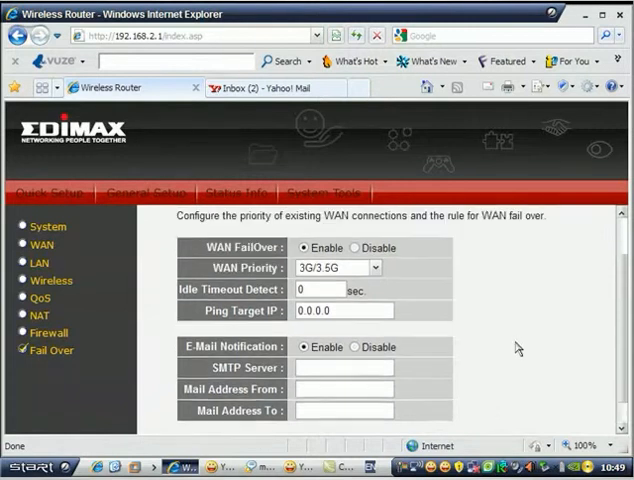
{"action": "scroll", "scroll_direction": "down", "scroll_amount": 3}
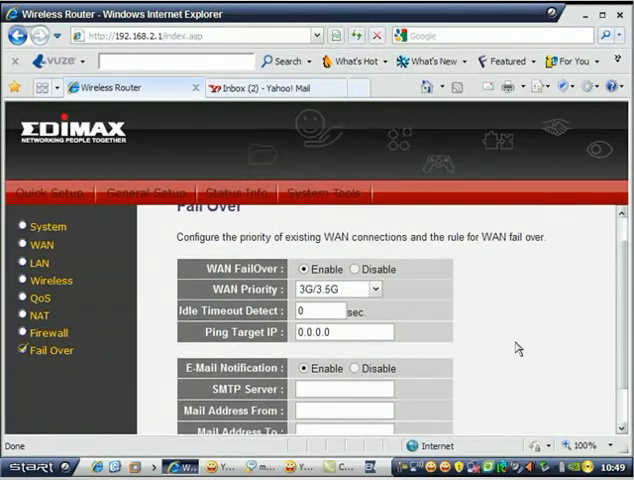